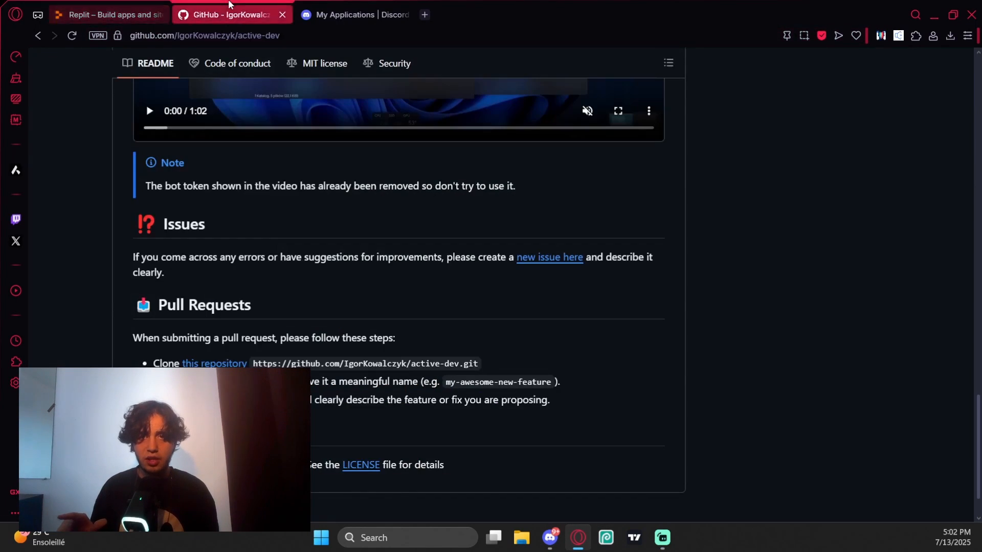
Leave the GitHub README and switch to the Discord developer applications page.
click(344, 15)
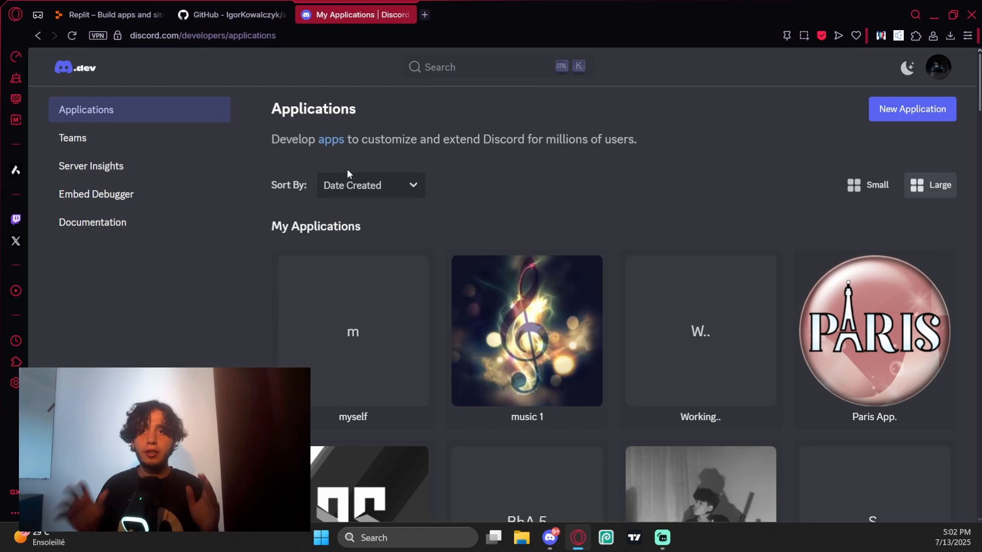
mouse_move(157, 106)
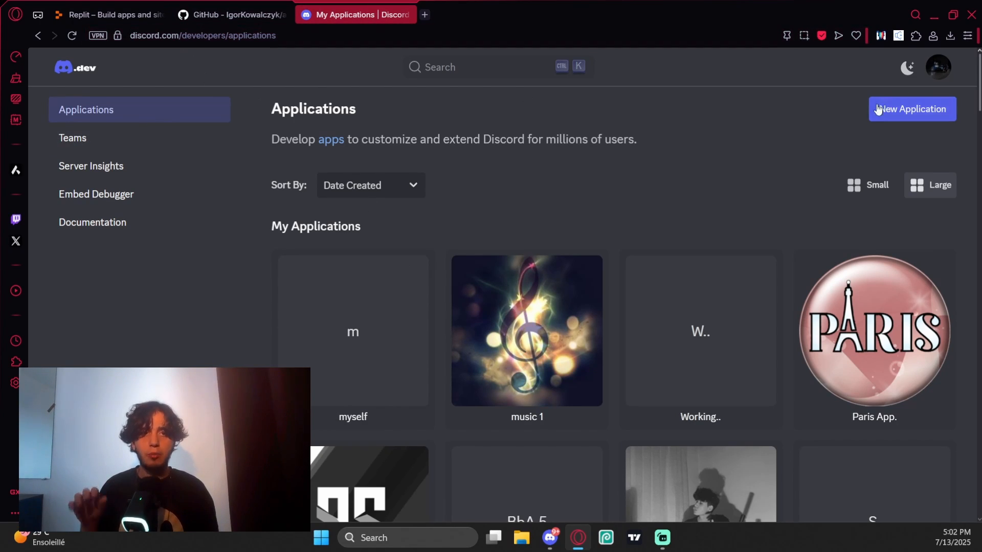
Create a new application named ACT, pass the captcha, and reset its bot token.
click(911, 110)
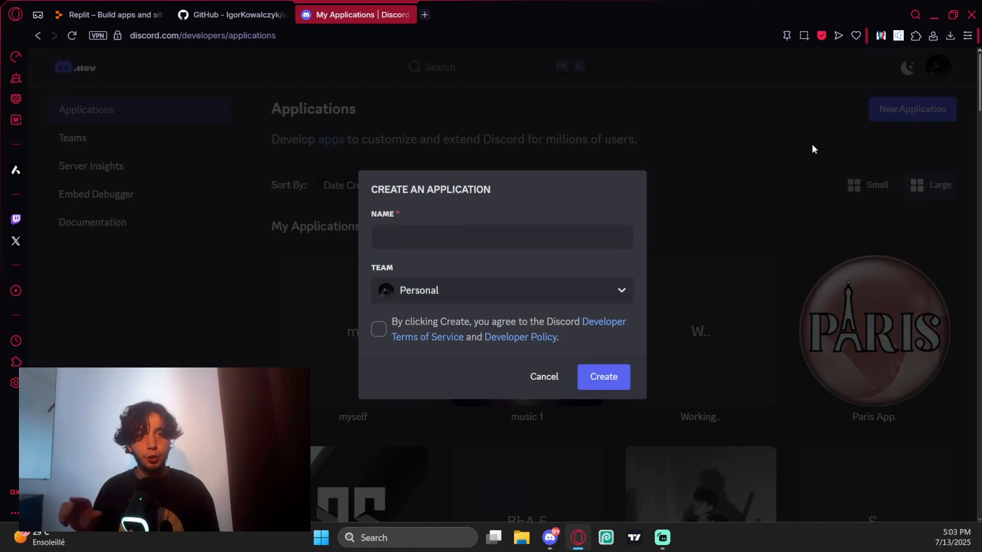
click(502, 237)
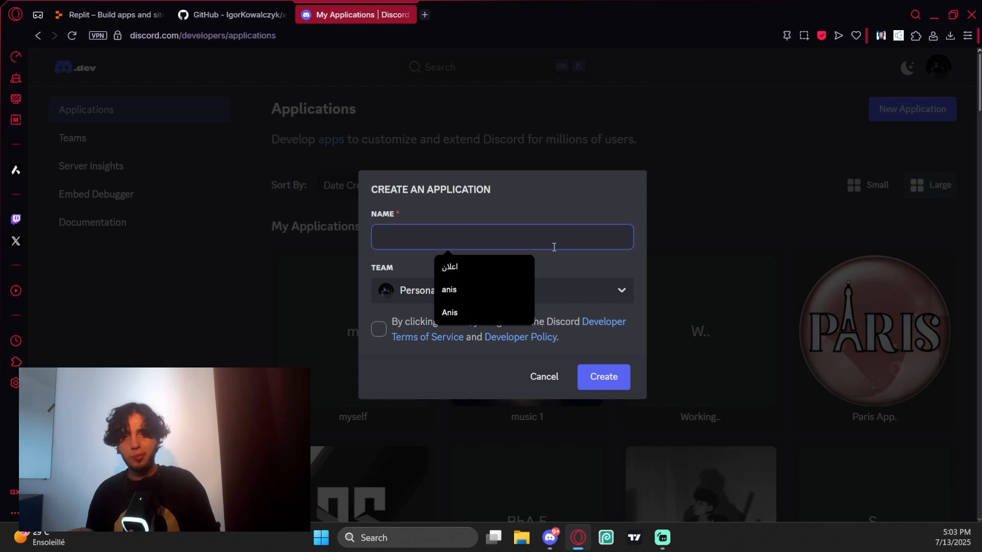
text(DISCORD ACT)
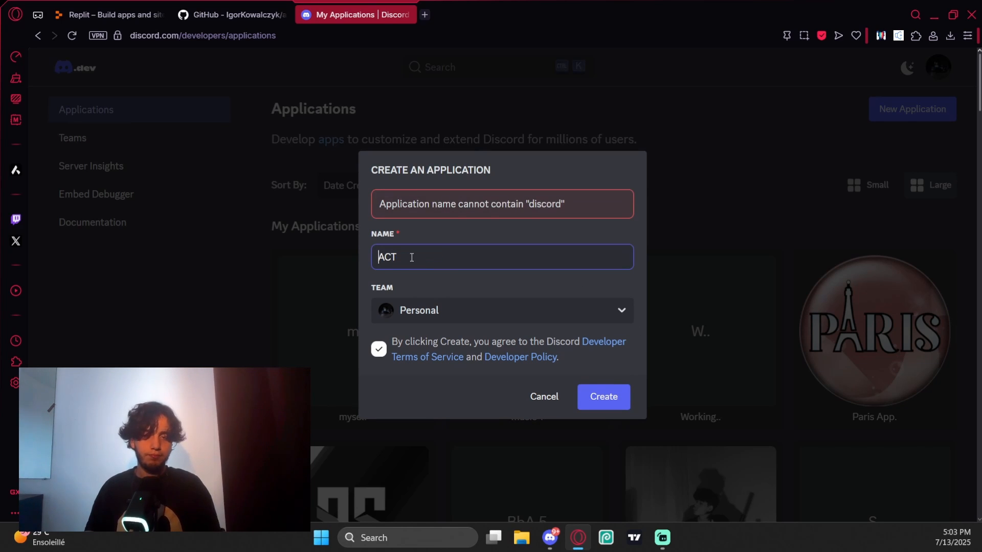
click(601, 397)
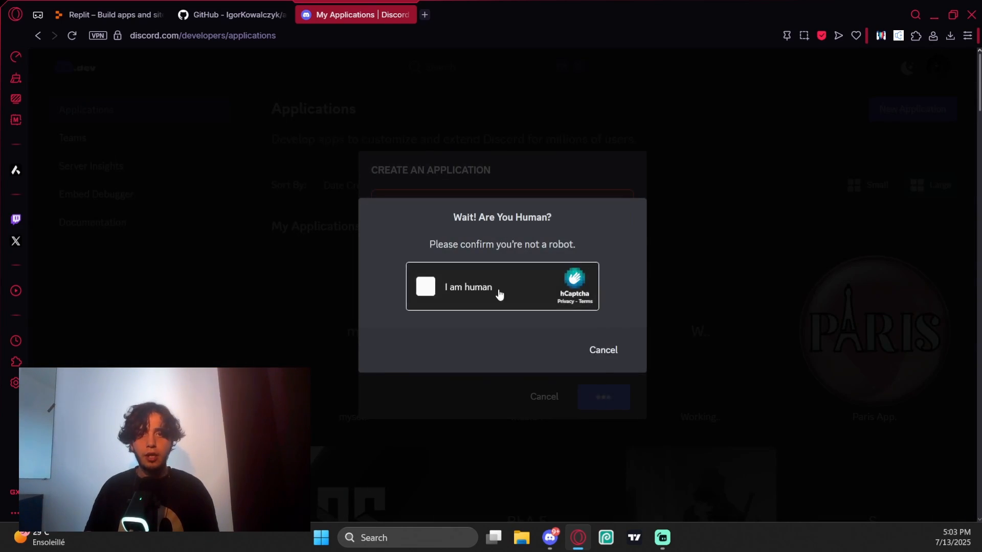
click(425, 286)
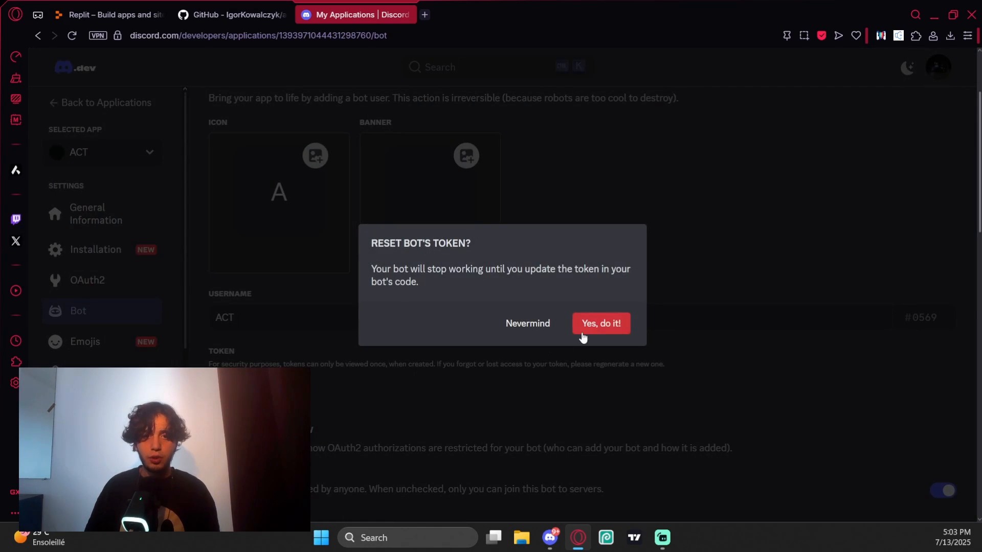
click(601, 323)
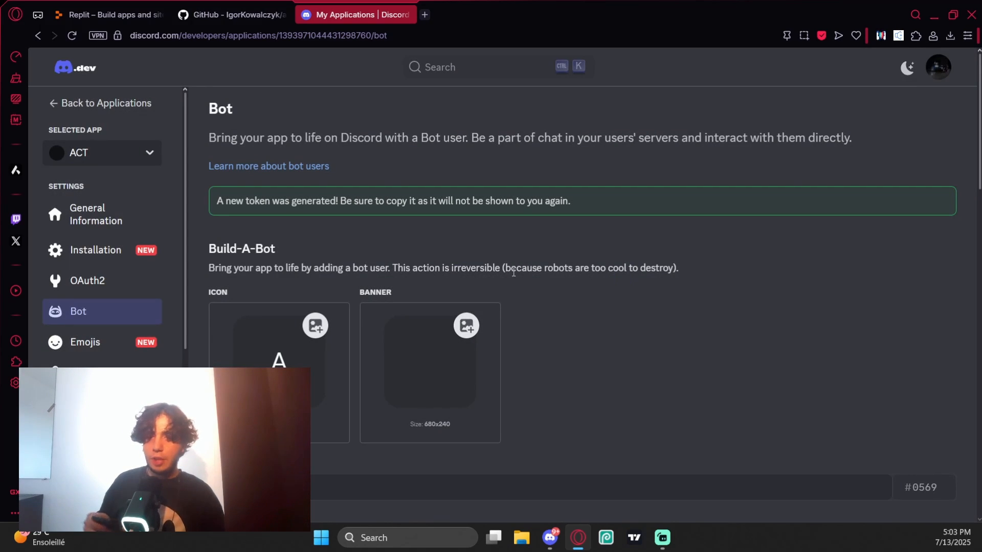
Sign in to Replit to reach the home dashboard with recent apps.
scroll(down, 3)
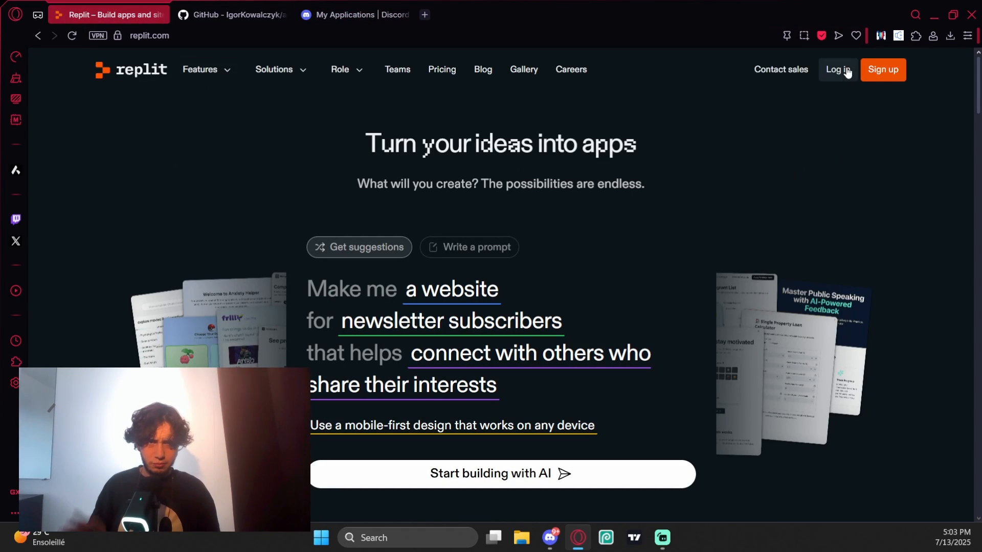
click(837, 69)
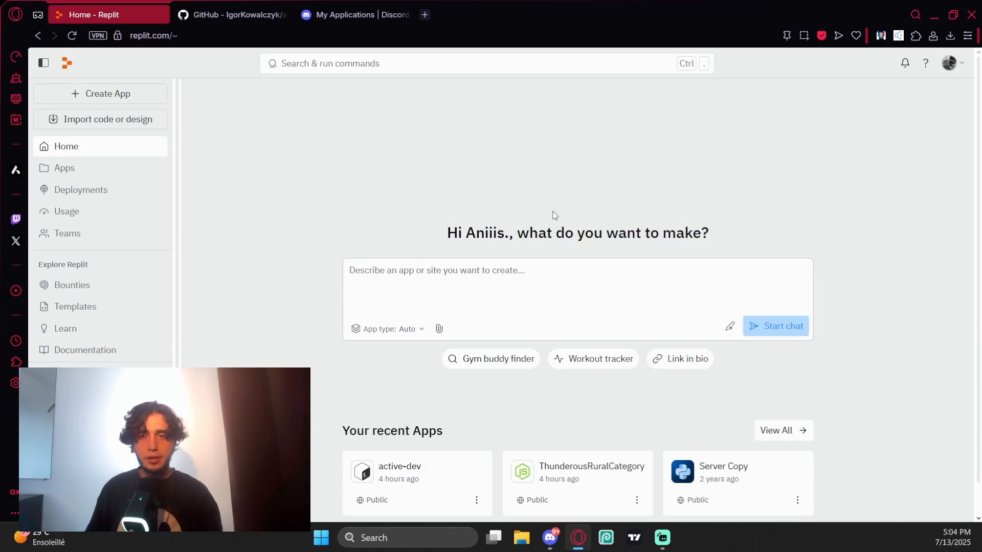
Import the IgorKowalczyk/active-dev GitHub repository URL as a new Replit app and copy the bot token.
click(105, 118)
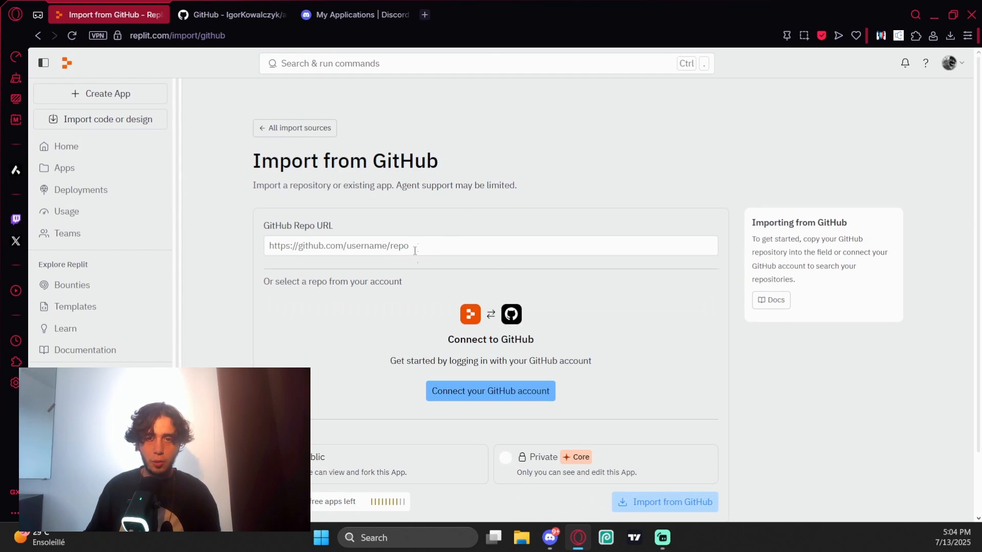
click(490, 245)
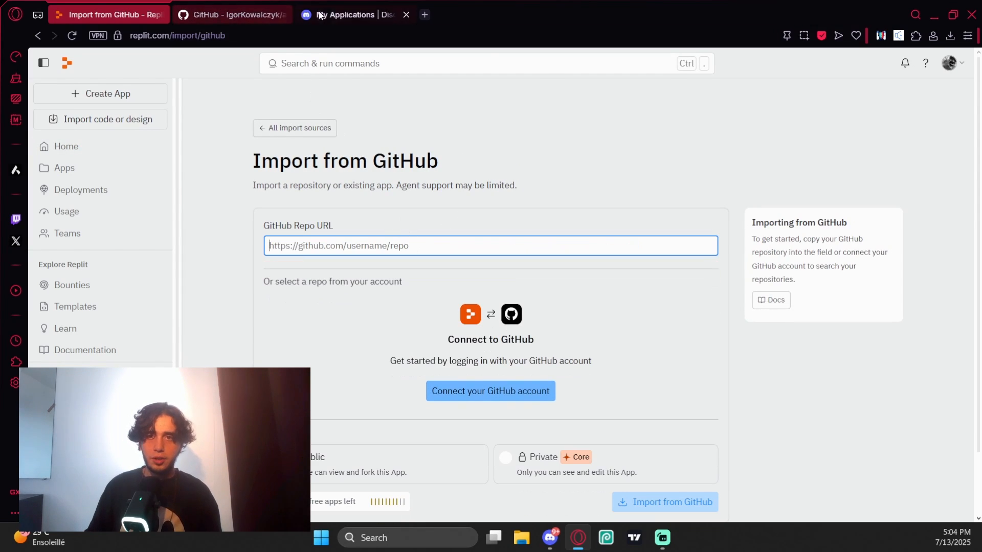
click(225, 14)
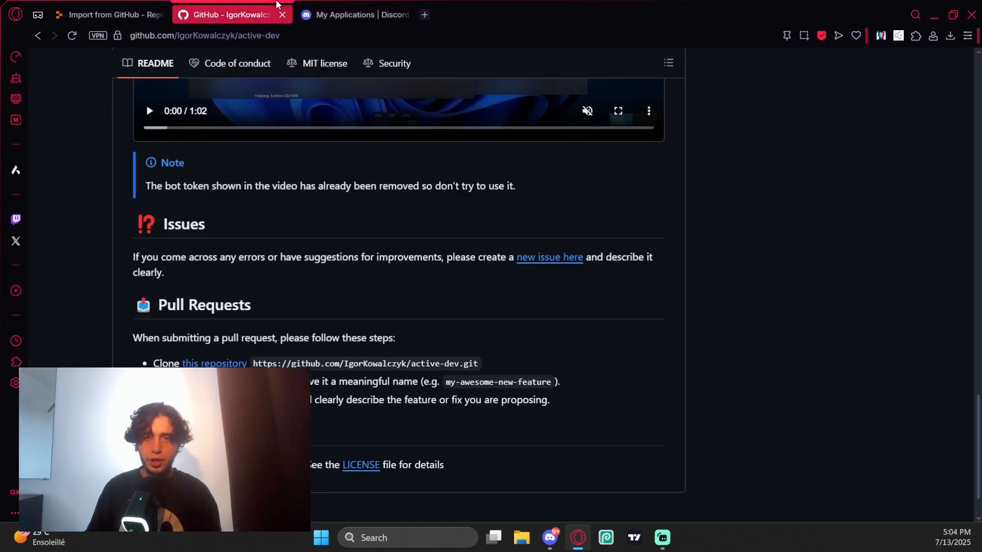
click(205, 34)
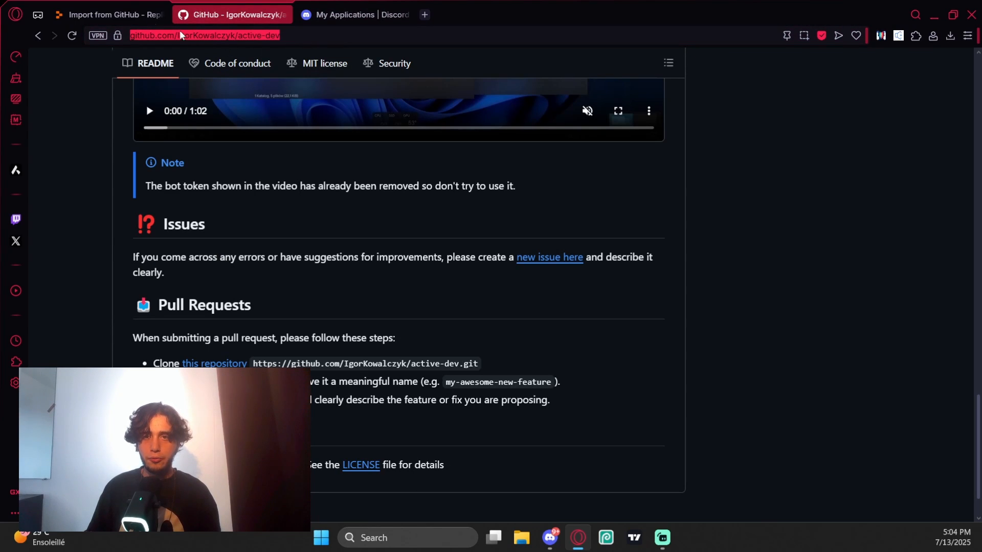
click(108, 15)
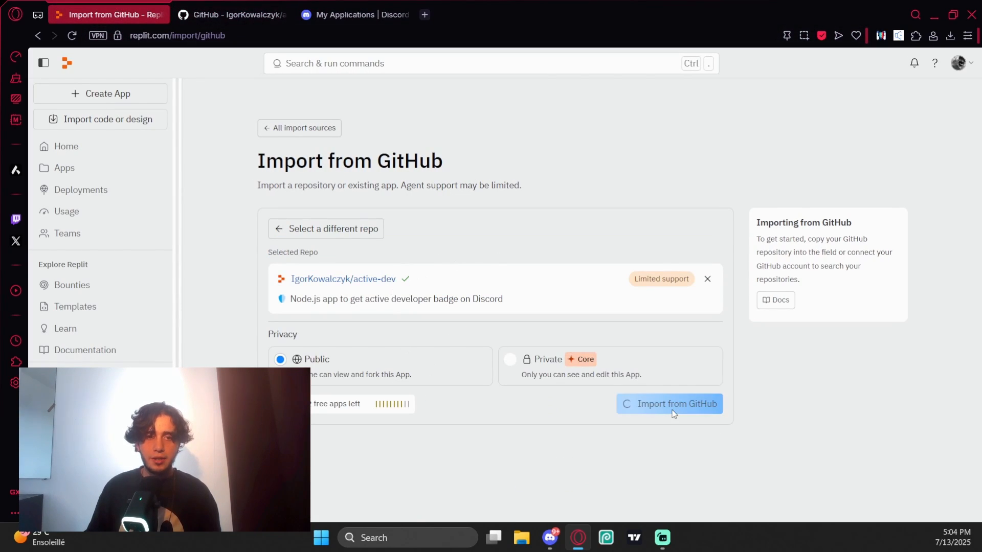
click(669, 404)
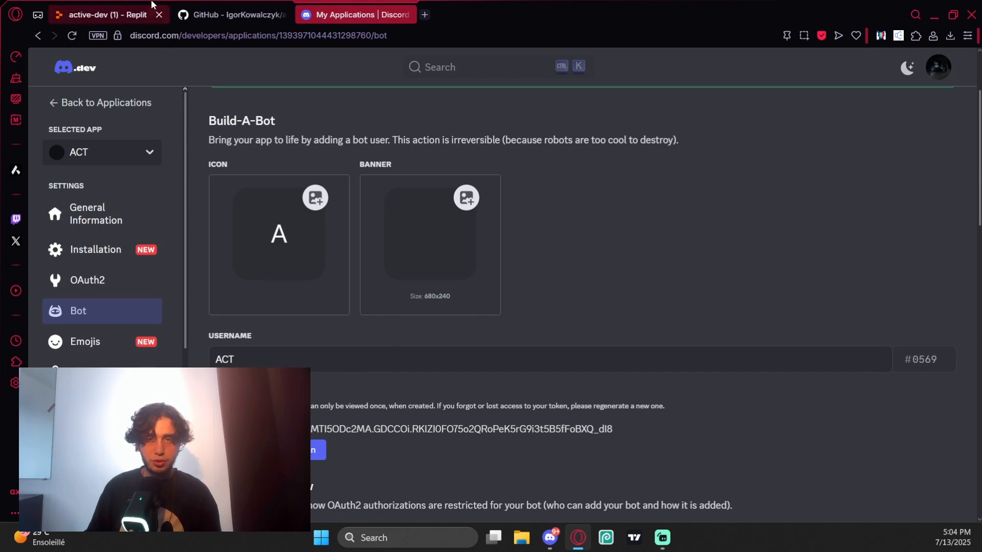
click(101, 14)
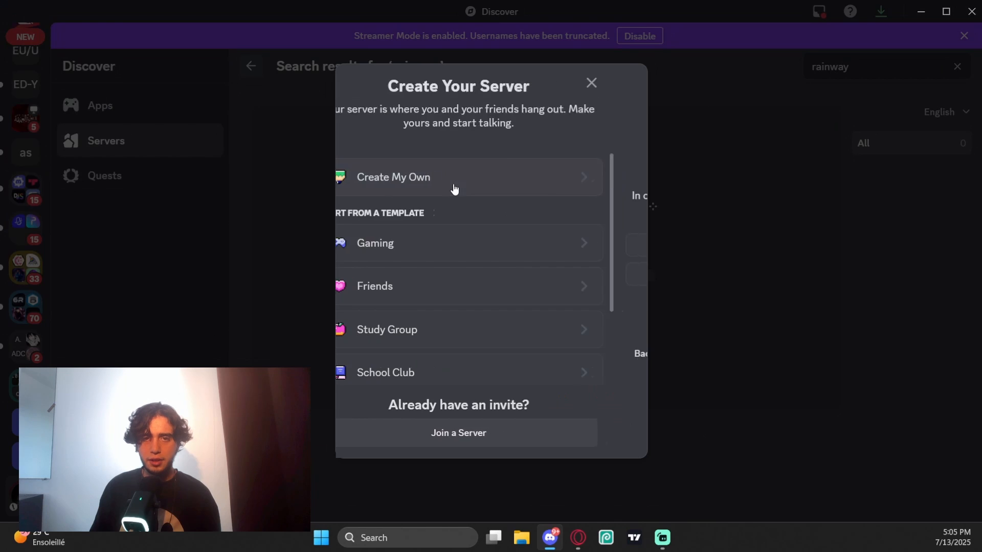
Enable Community on the server with verified email required and finish the setup.
click(393, 176)
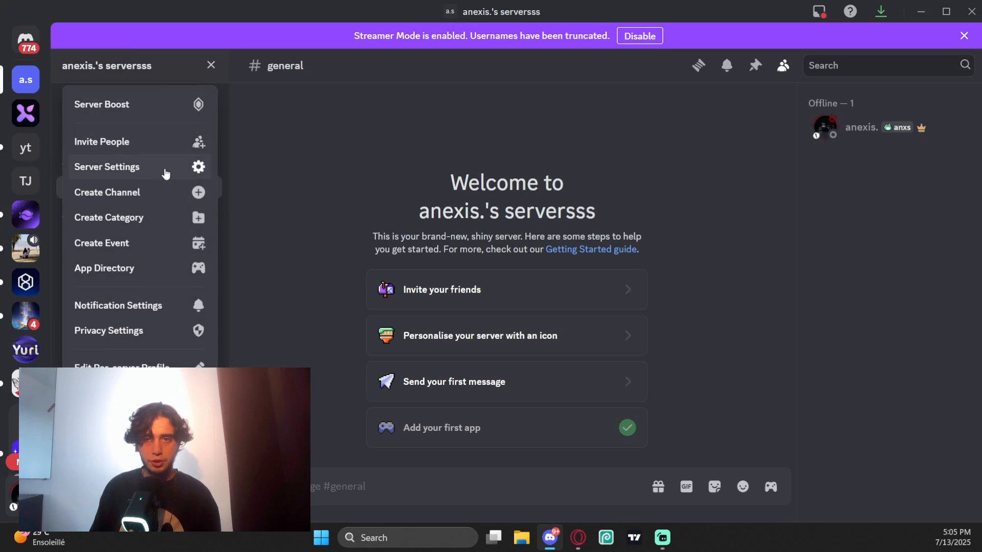
click(107, 166)
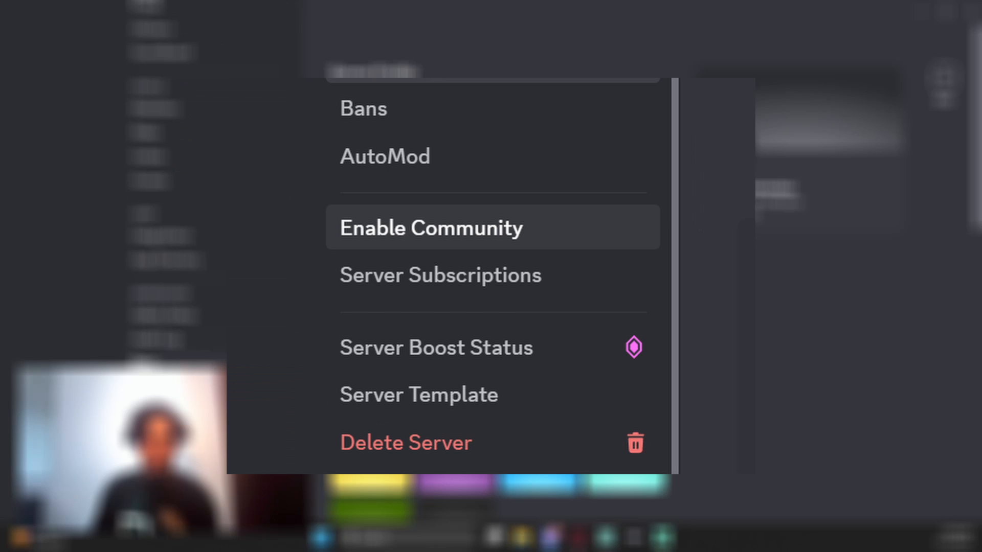
click(431, 227)
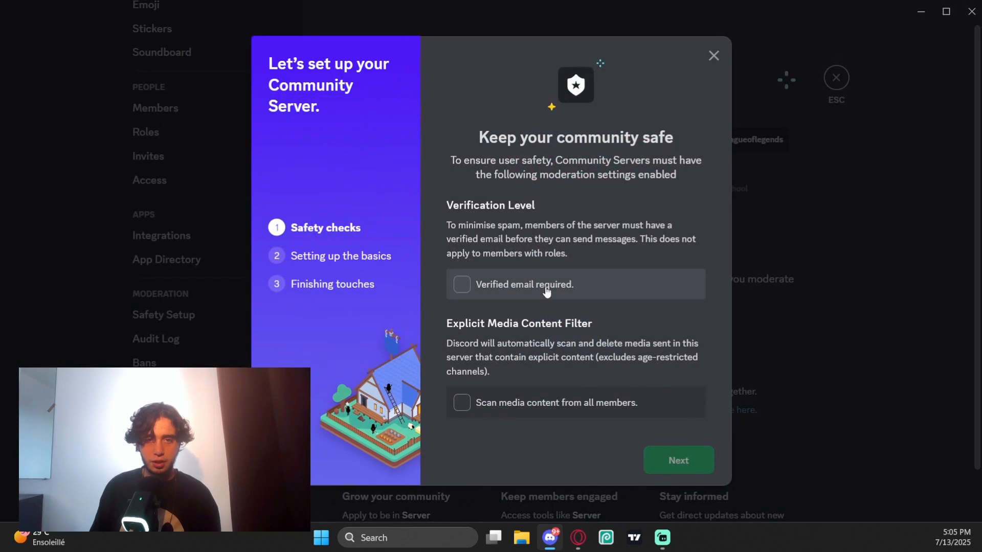
click(677, 460)
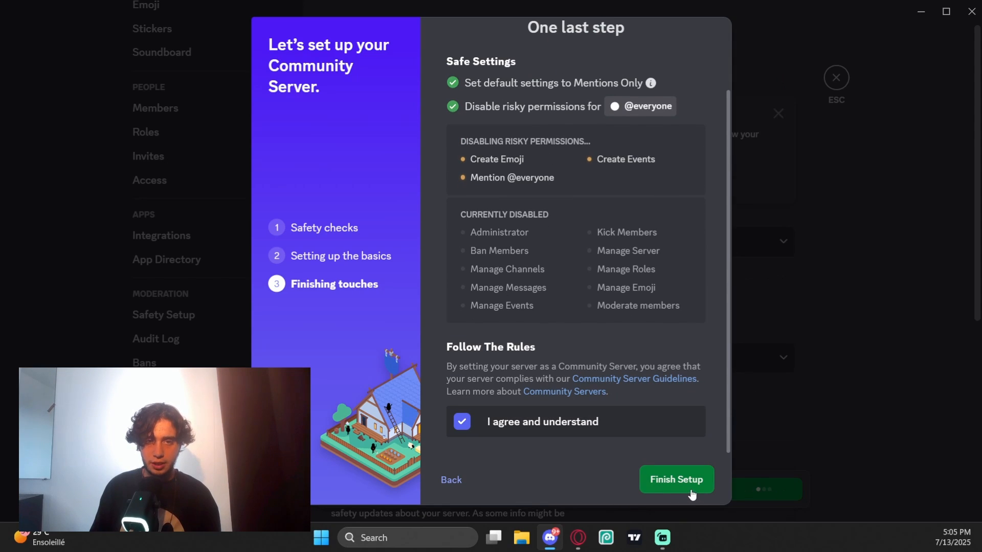
click(676, 480)
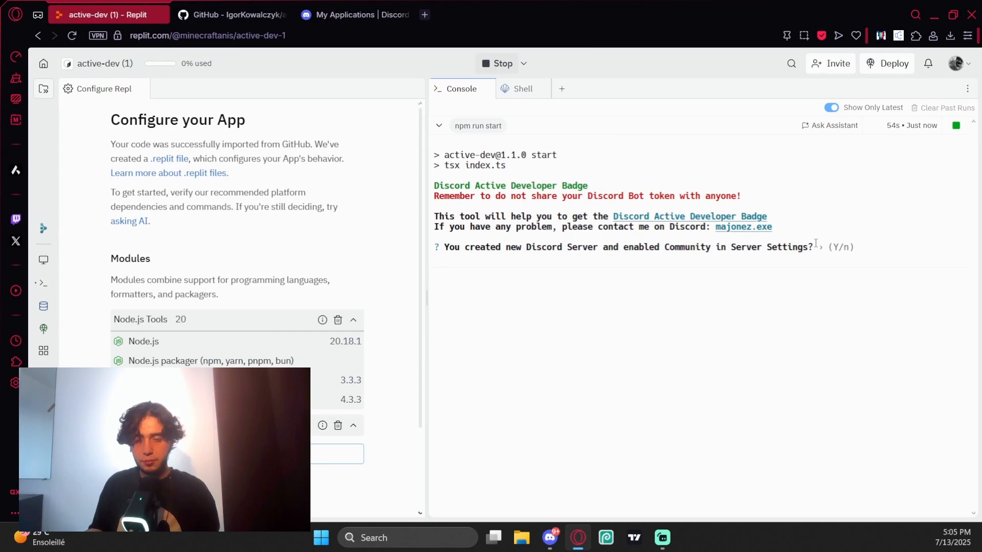
Answer yes to the Community-server prompt and submit the bot token in the console.
text(yes)
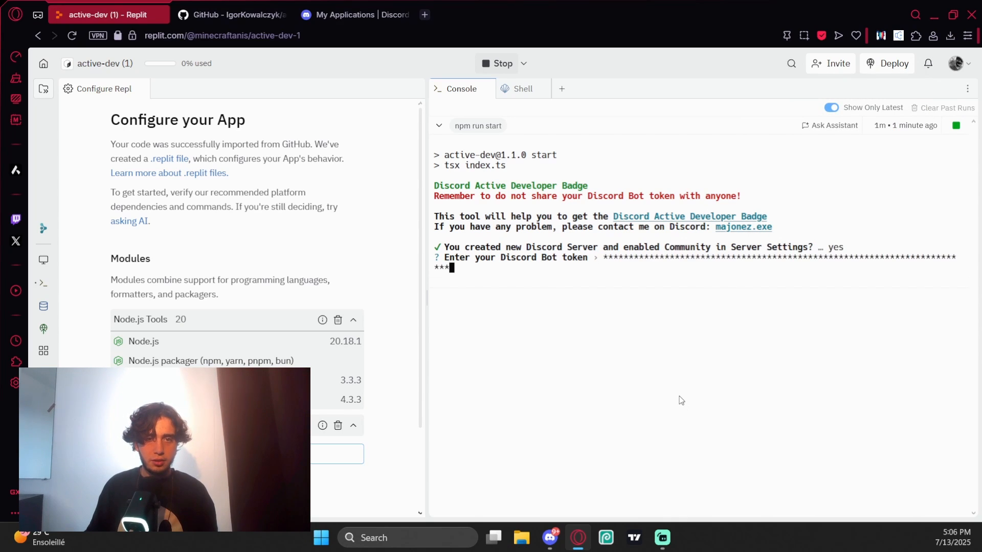
key(enter)
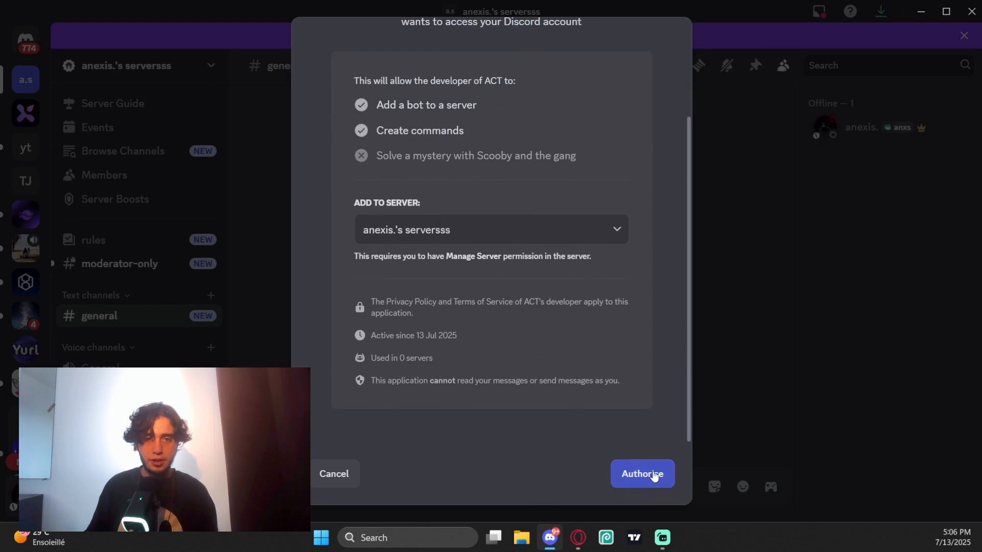
Authorise ACT to join the server and highlight the note about verification time.
click(643, 474)
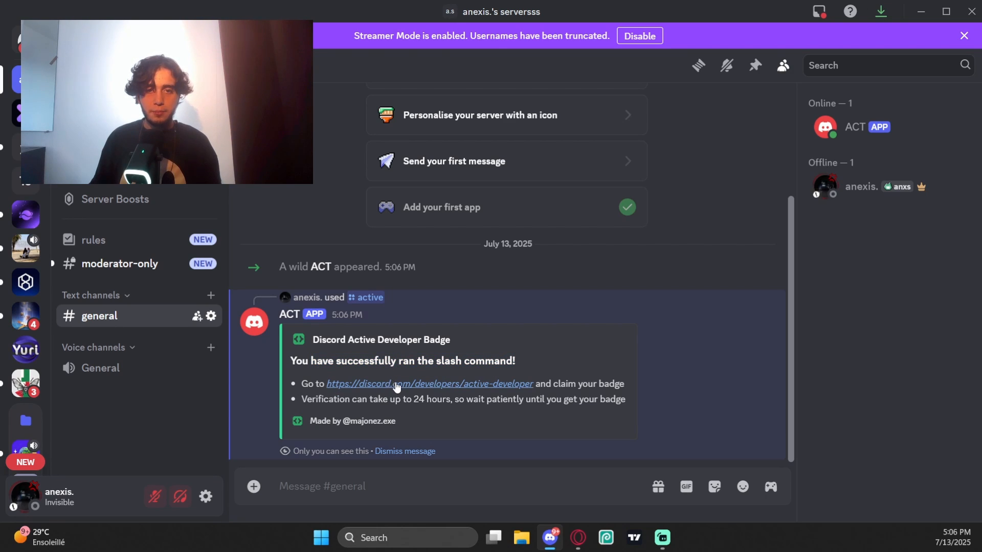
double_click(325, 399)
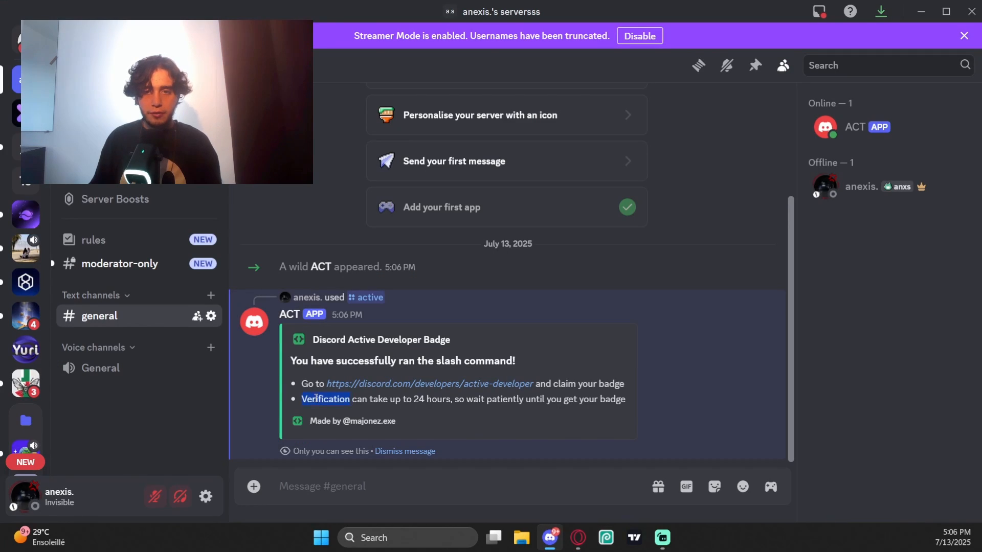
drag(303, 399, 454, 399)
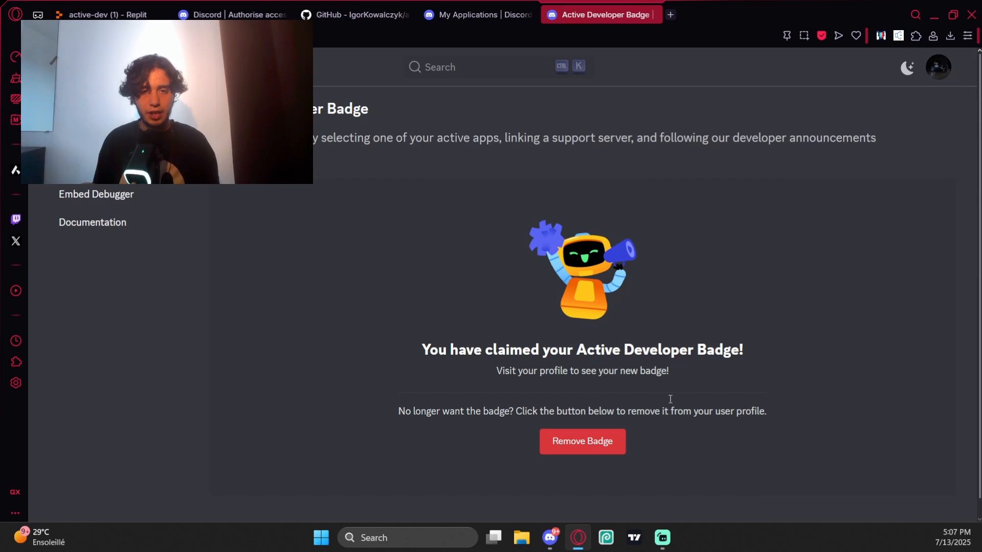
Claim the Active Developer Badge with M Bot, Anexa Support and the auto-assistant channel.
click(581, 441)
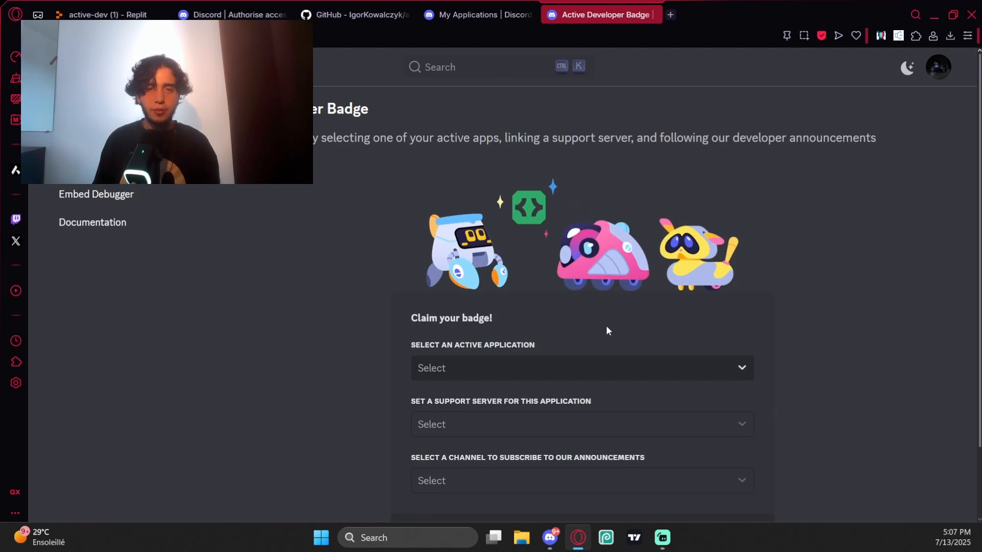
click(581, 367)
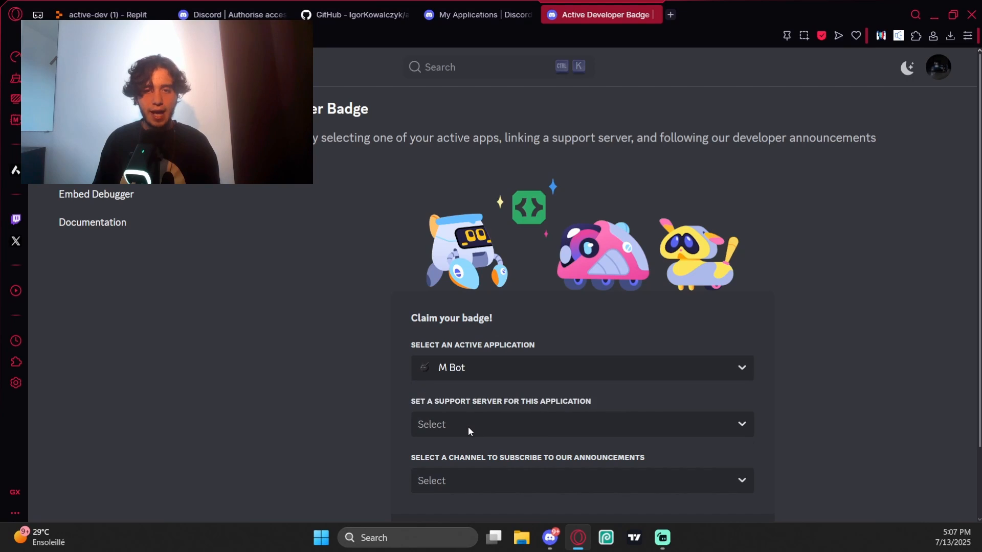
click(581, 423)
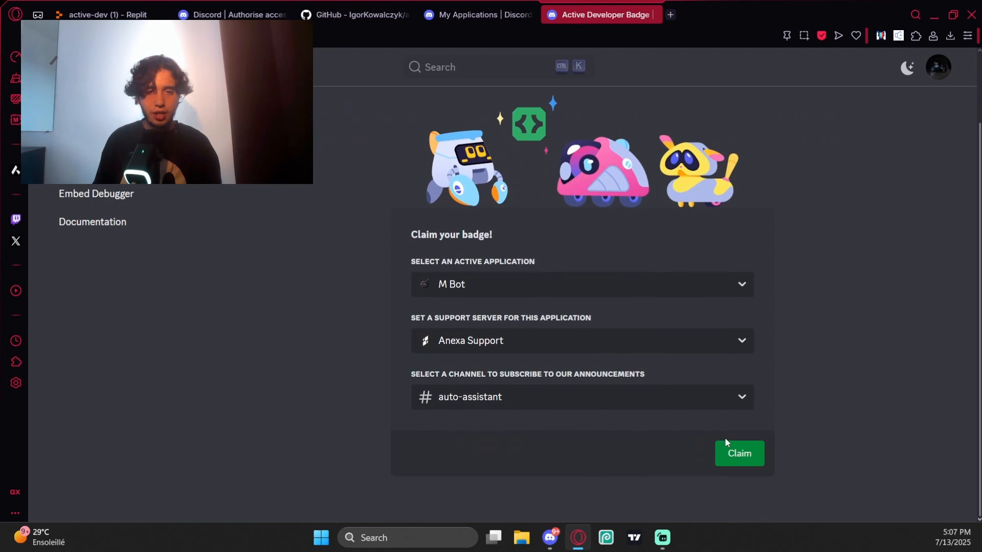
click(739, 454)
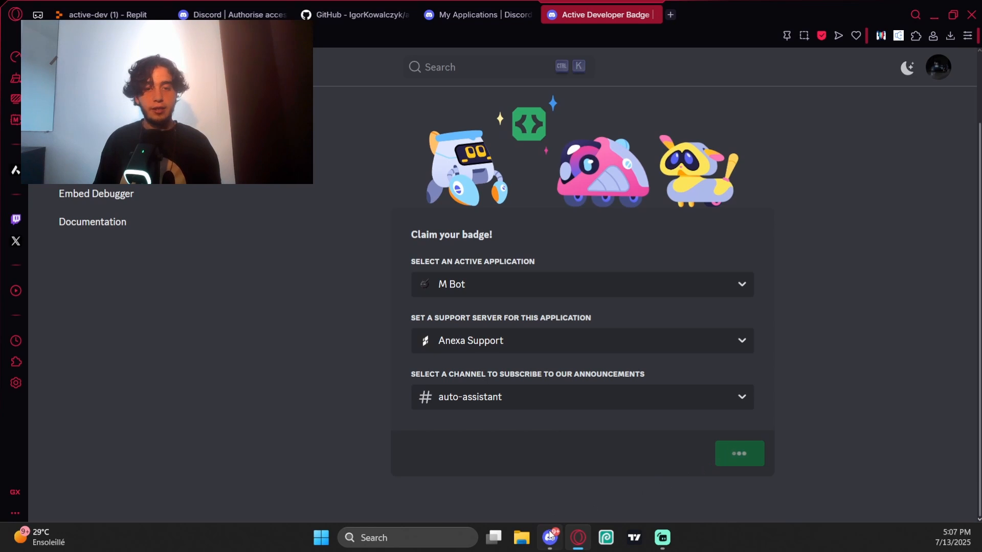
click(550, 537)
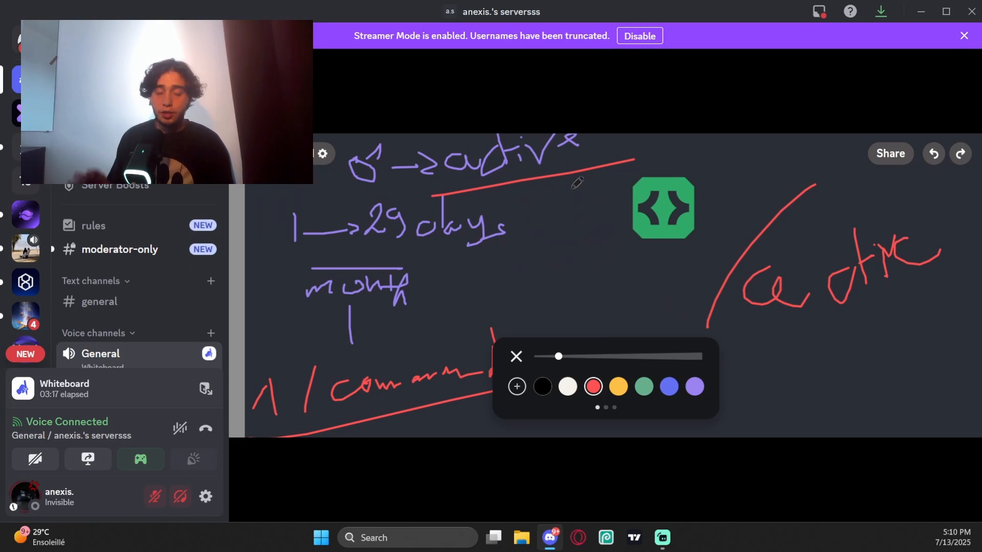
mouse_move(689, 172)
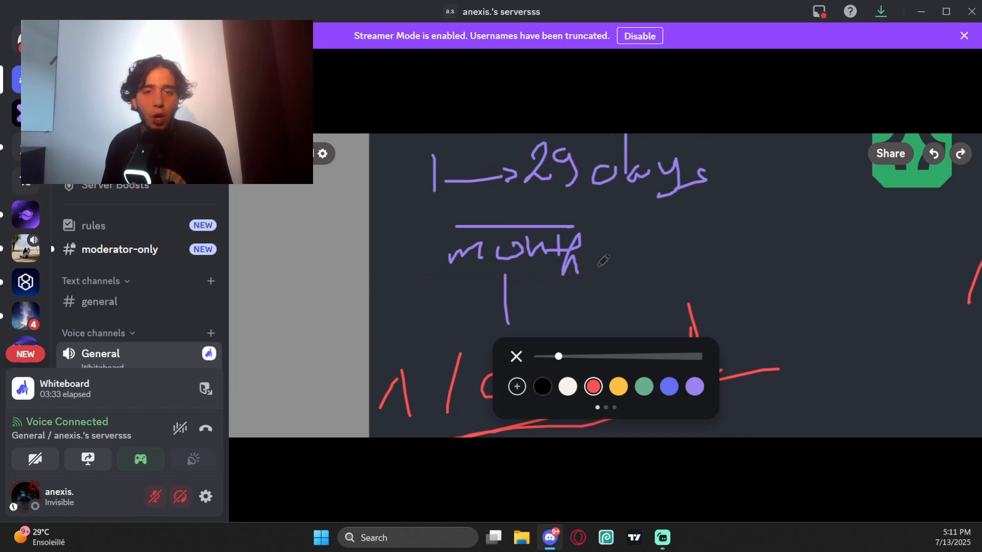
Pan the whiteboard canvas across the red handwritten notes about the slash command.
drag(369, 213, 727, 194)
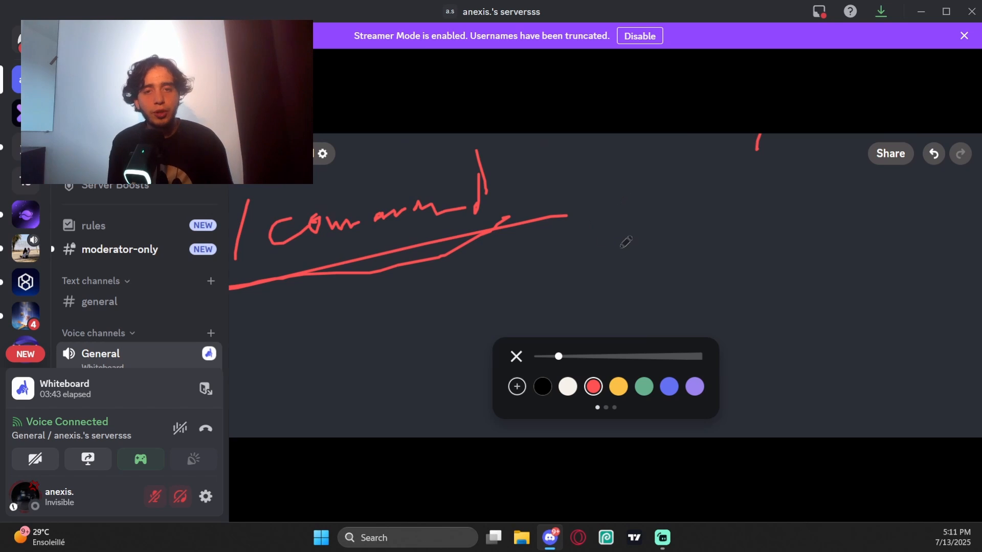
drag(643, 238, 688, 282)
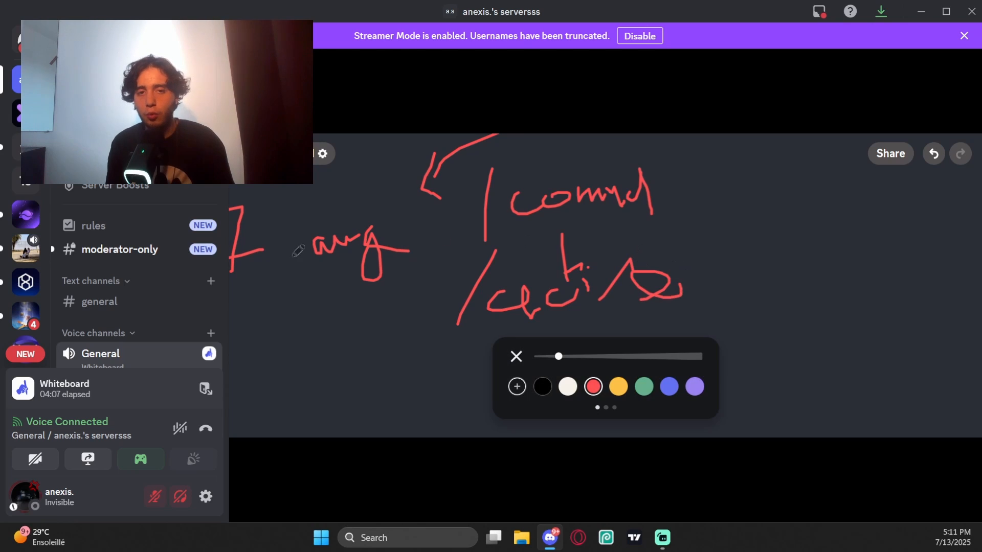
Run /active again in #general so ACT replies that the command succeeded.
click(99, 301)
text(/active)
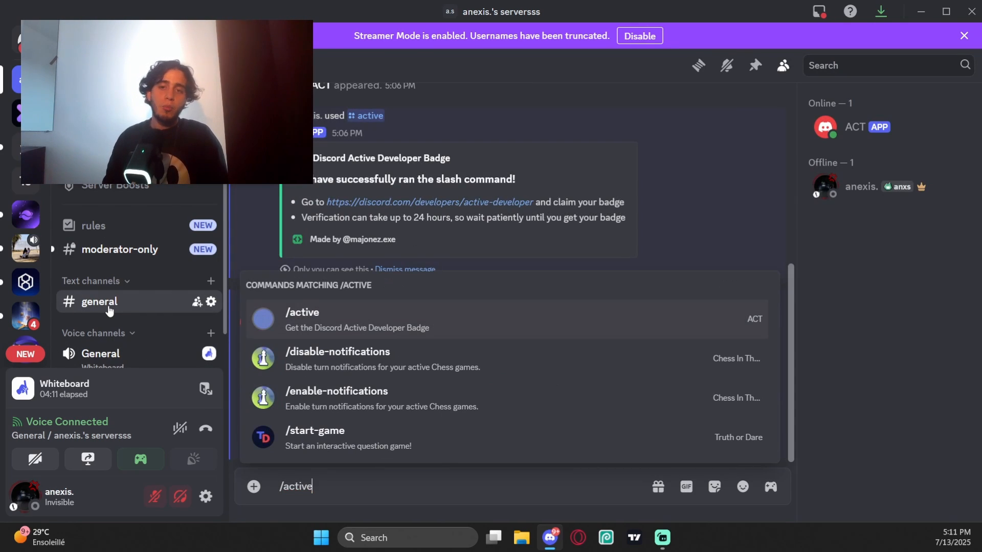
key(enter)
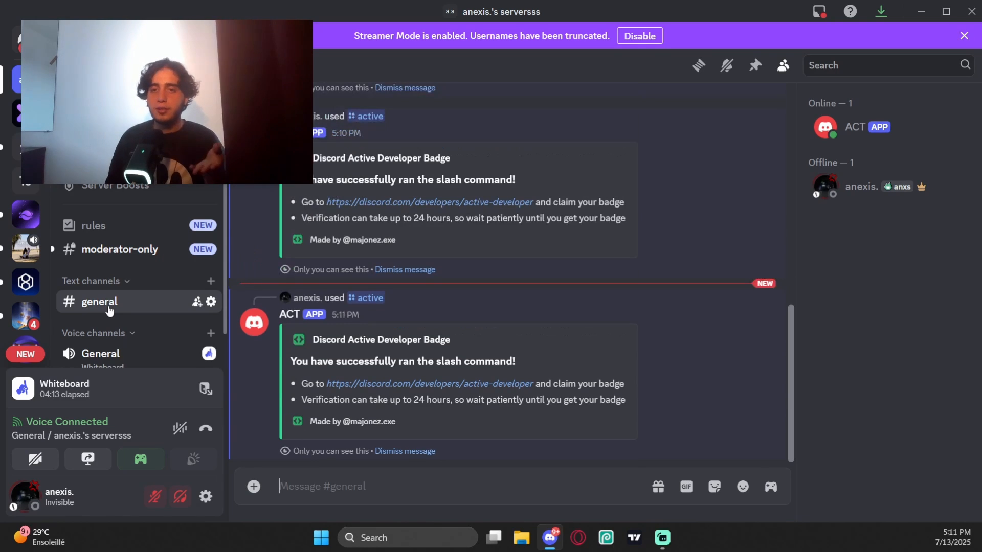